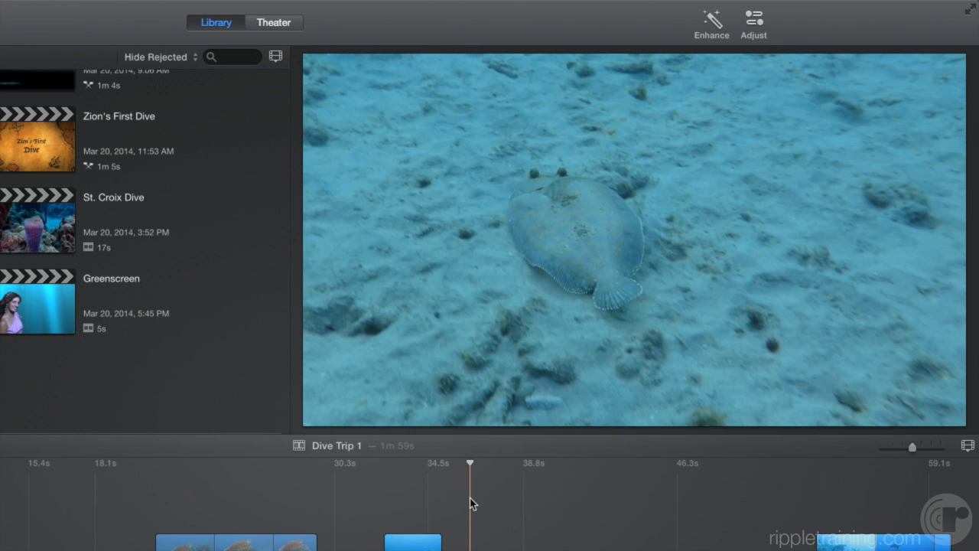
mouse_move(716, 35)
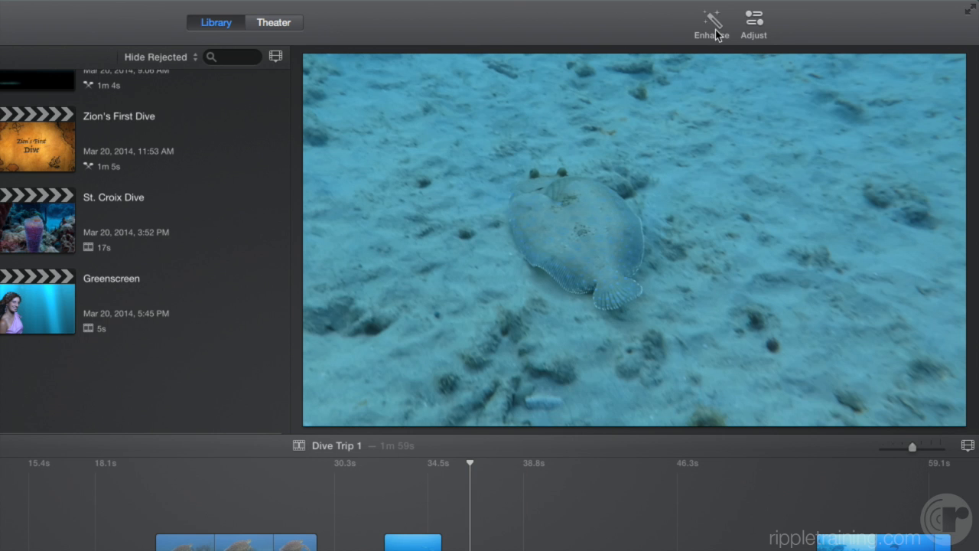
- Auto-enhance the flounder clip to remove its blue underwater cast
left_click(712, 19)
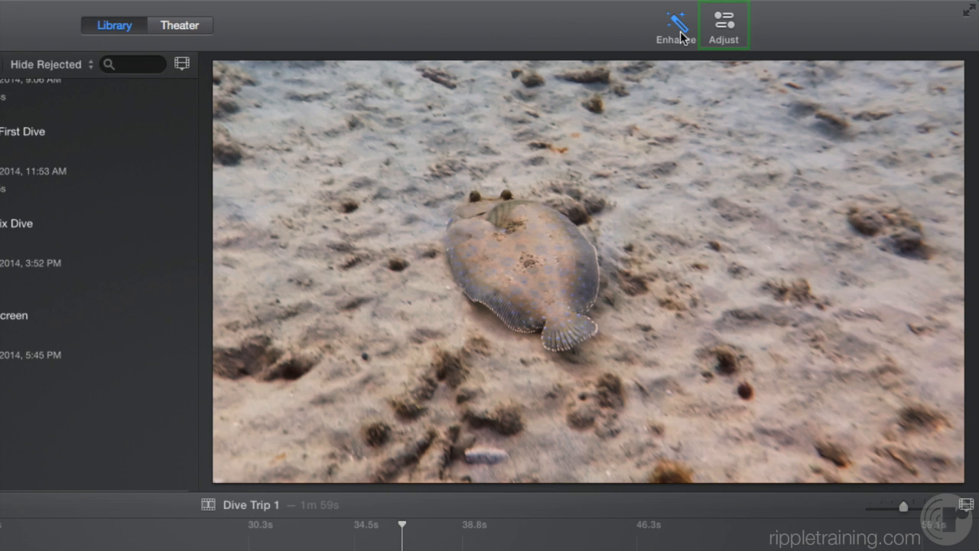
- Show the flounder clip's adjustments bar and its volume settings at 100%
left_click(725, 21)
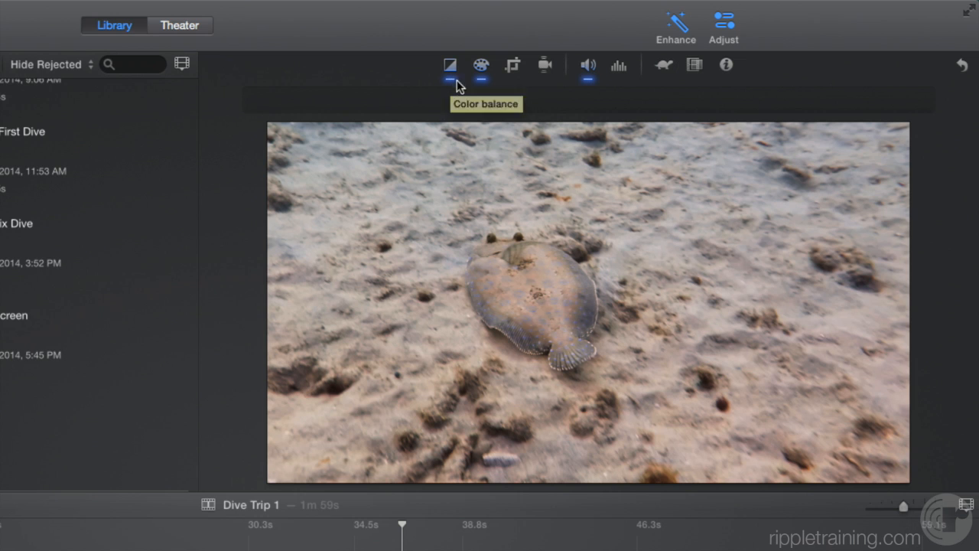
mouse_move(480, 81)
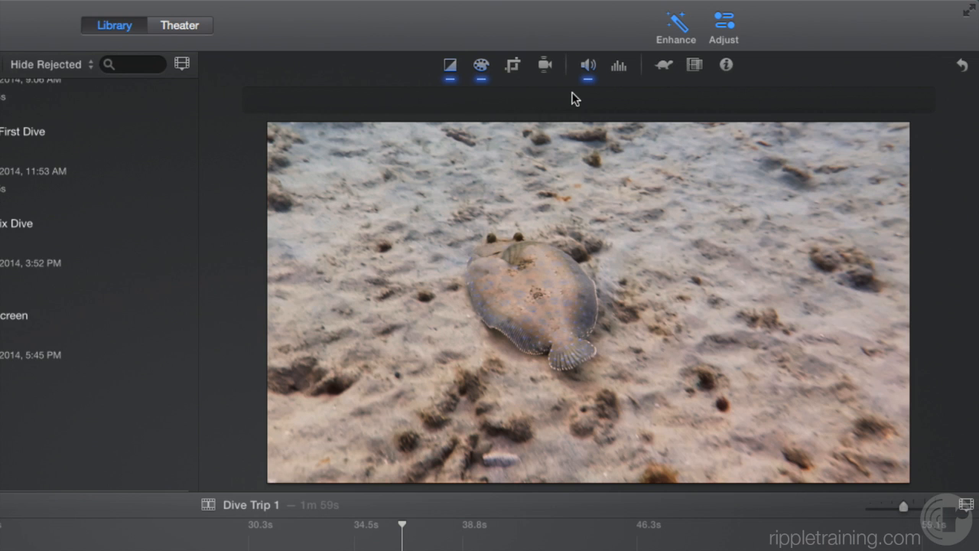
left_click(587, 65)
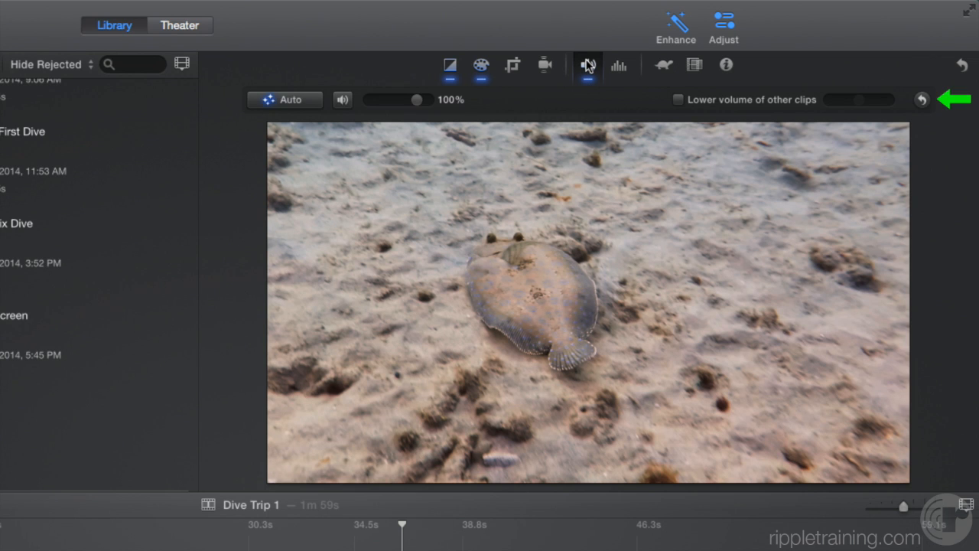
mouse_move(918, 101)
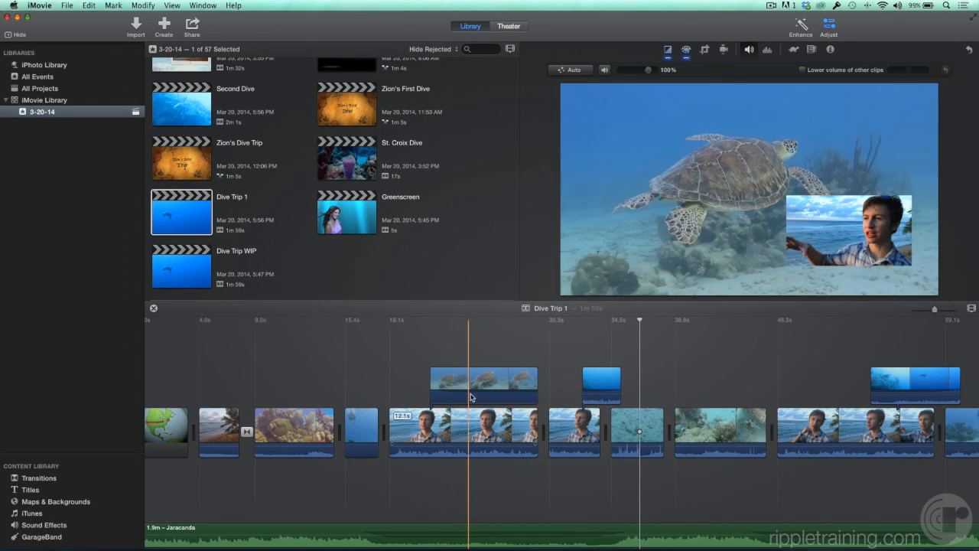
- Select the sea turtle clip in the Dive Trip 1 timeline
left_click(483, 385)
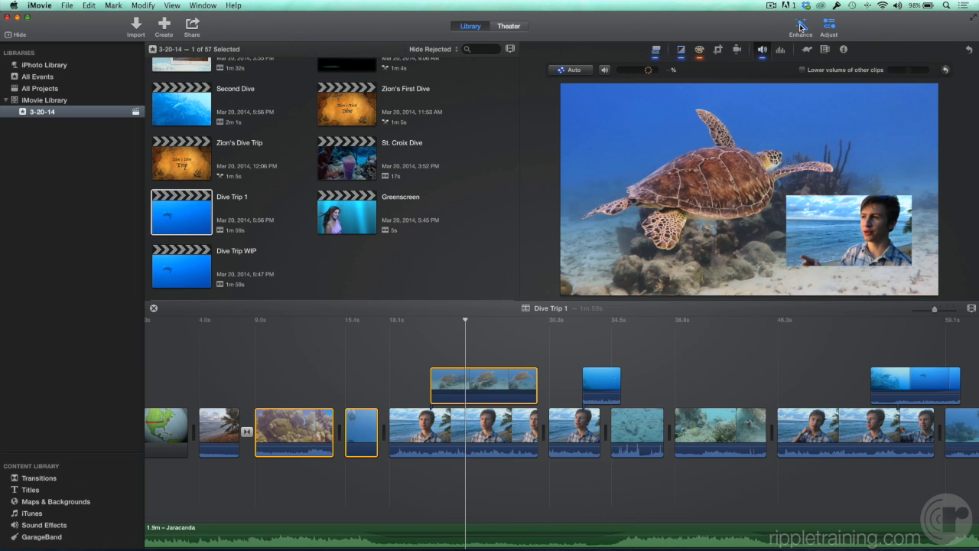
mouse_move(794, 25)
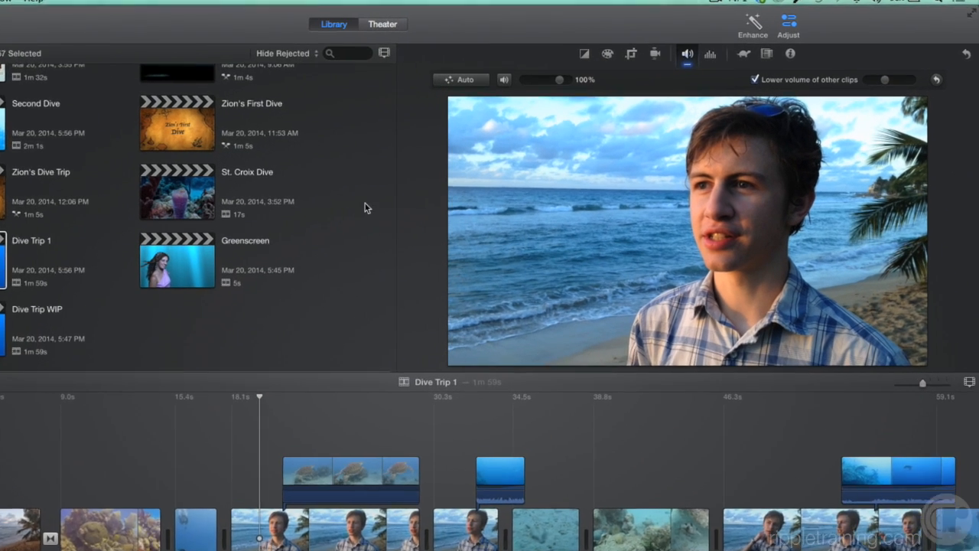
- Try Auto colour balance on the beach interview clip, then turn it back off
left_click(512, 56)
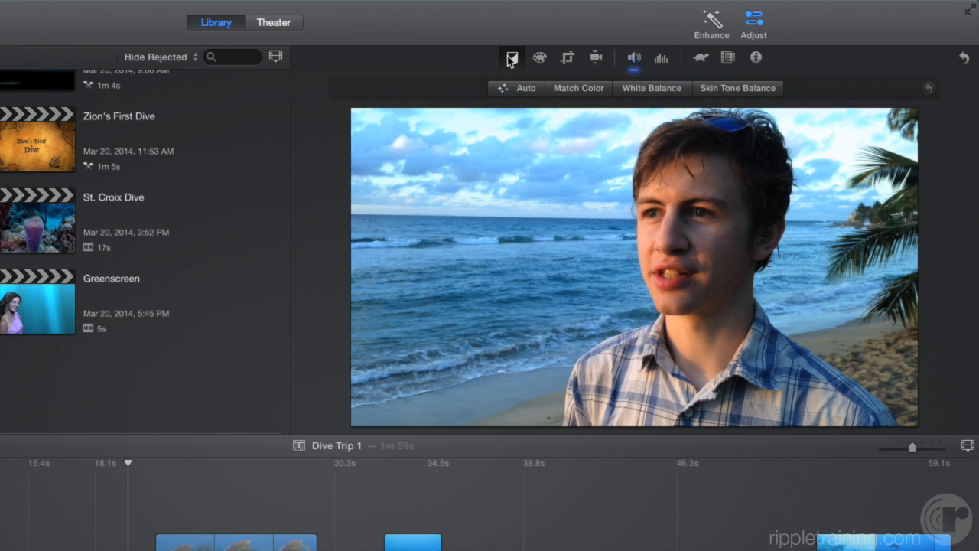
mouse_move(526, 88)
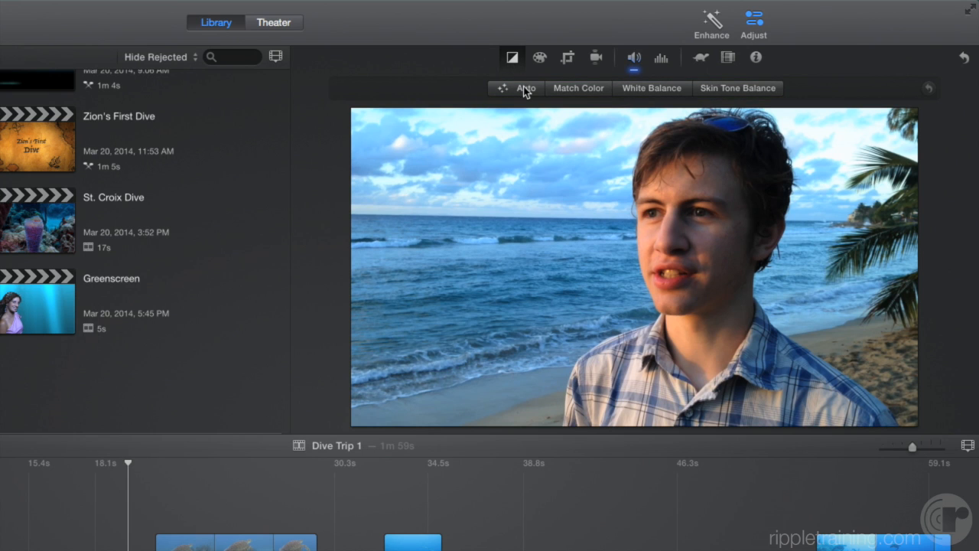
left_click(525, 88)
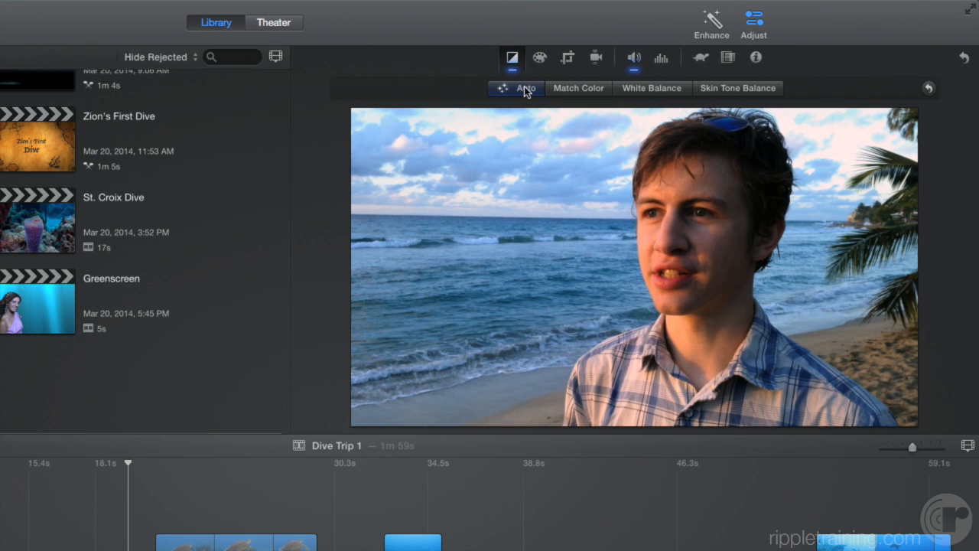
left_click(513, 88)
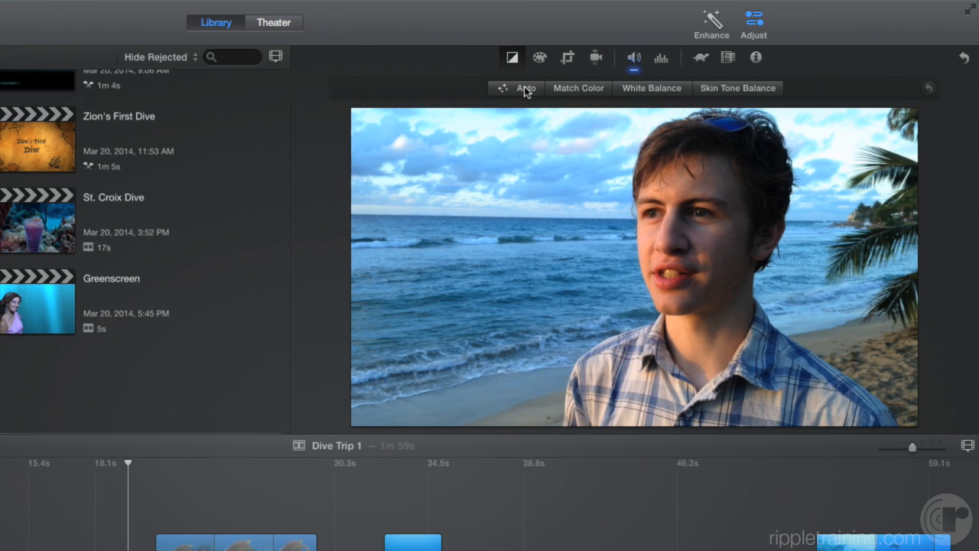
left_click(651, 88)
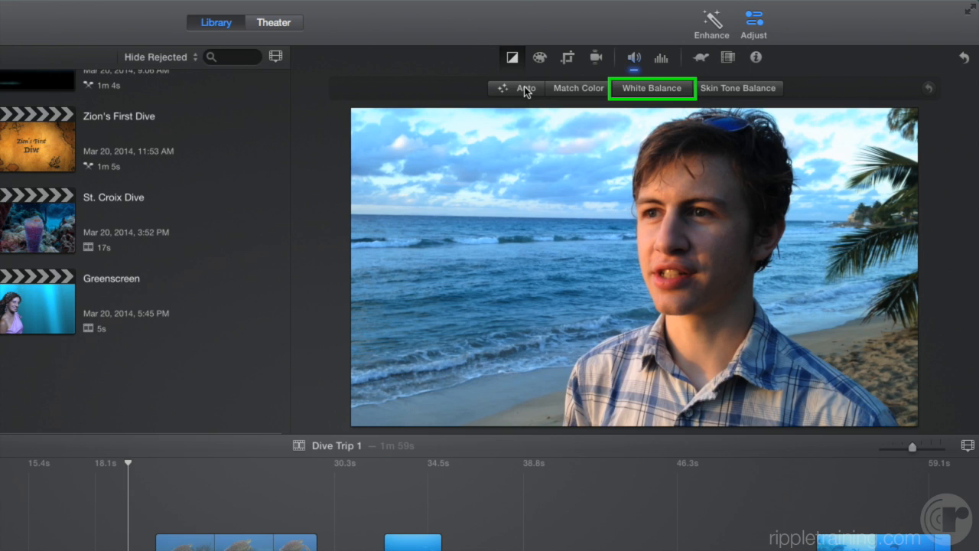
left_click(653, 88)
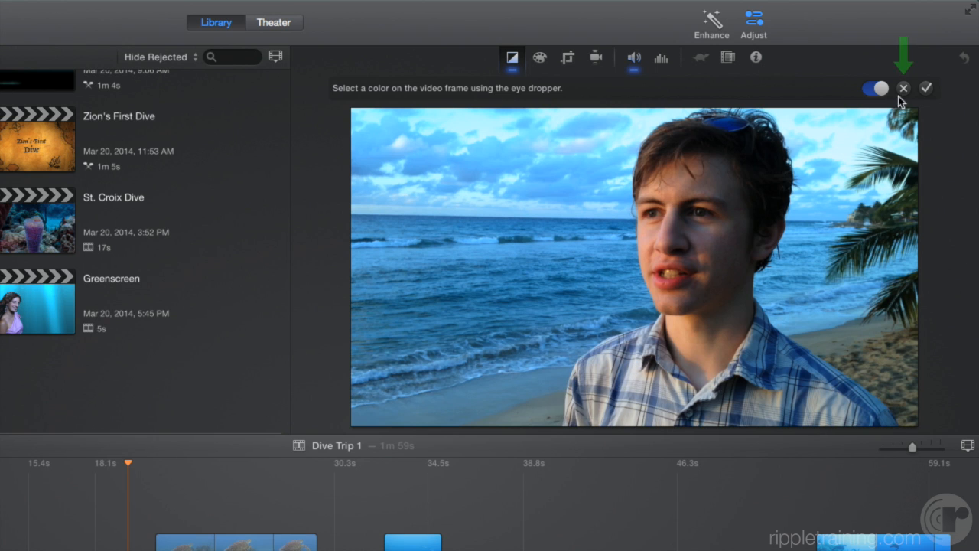
left_click(903, 87)
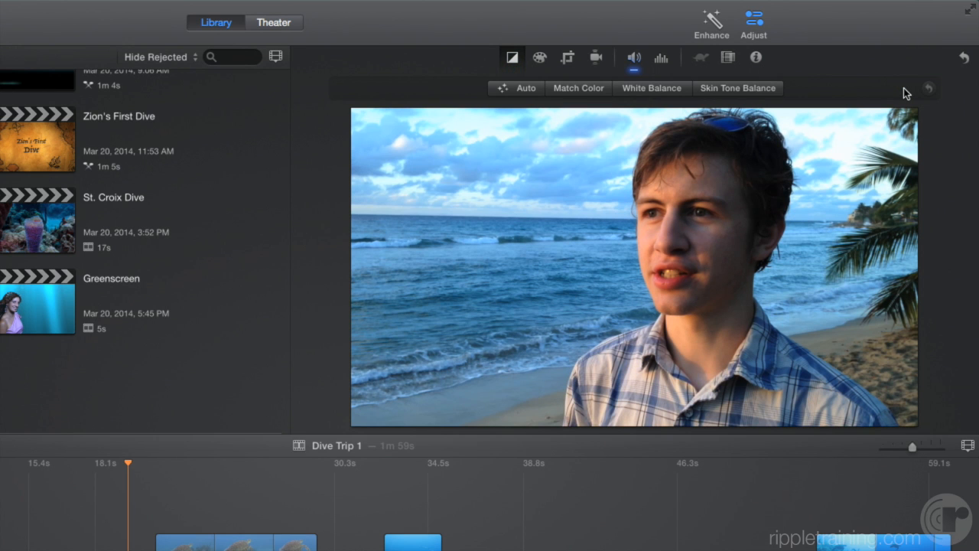
left_click(739, 88)
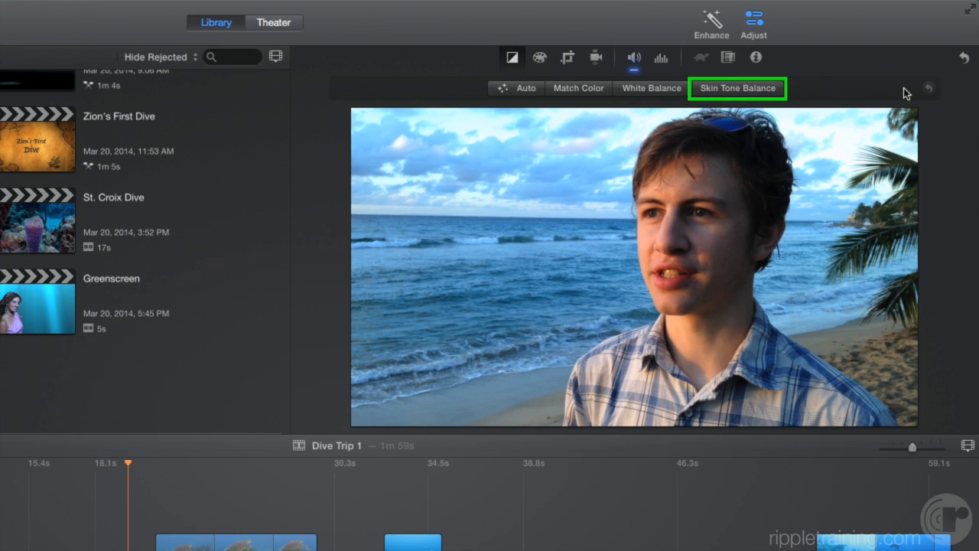
- Show Auto, Match Color, White Balance and Skin Tone Balance for the interview clip
left_click(738, 89)
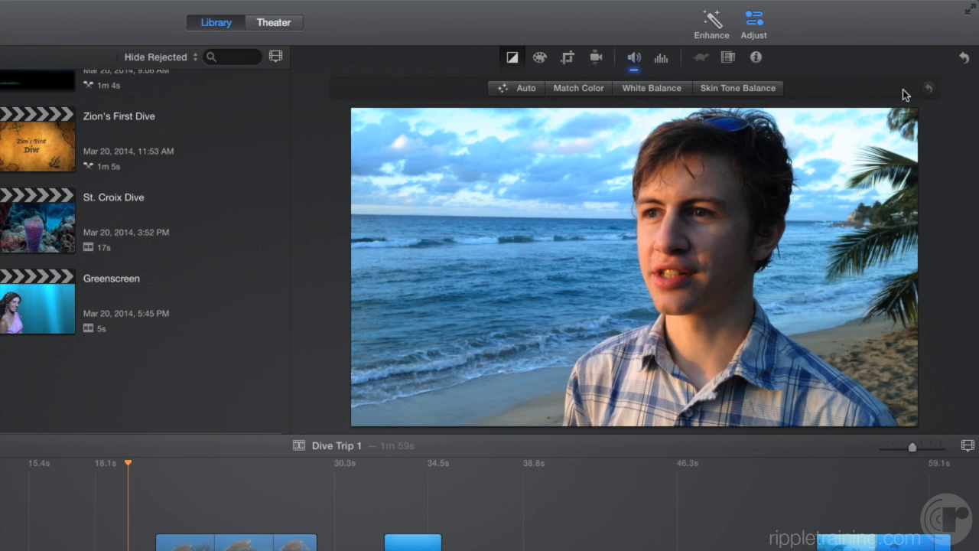
left_click(578, 87)
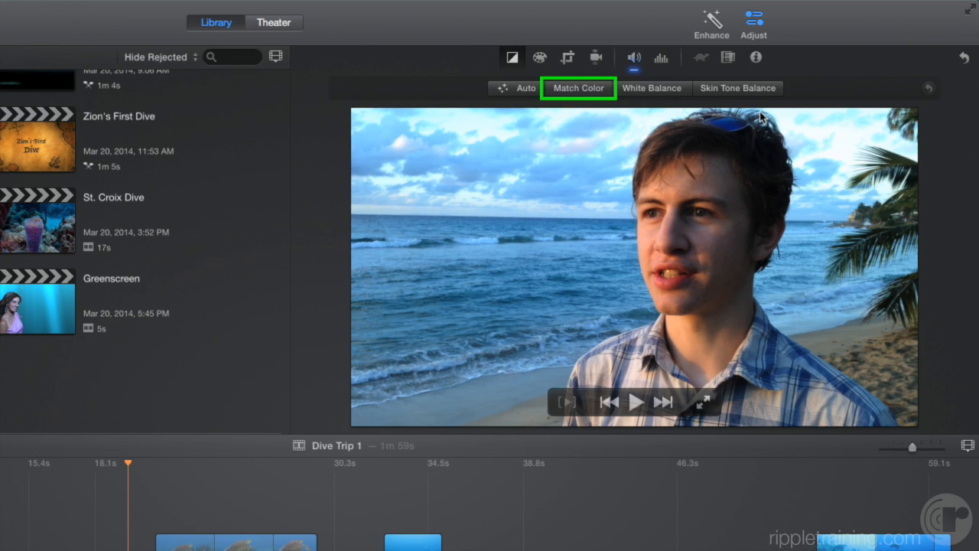
- Turn on Match Color and skim the timeline for a reference frame
left_click(578, 87)
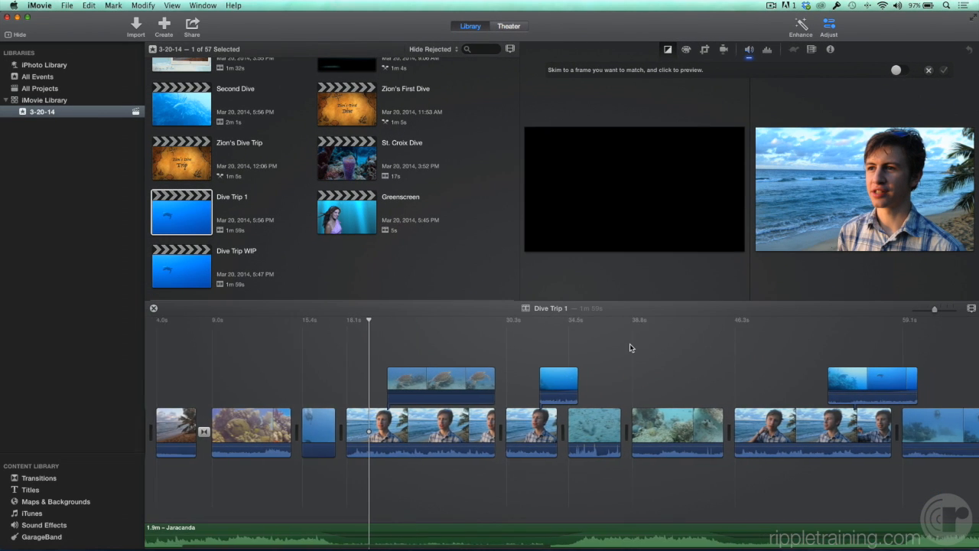
scroll("right", 3)
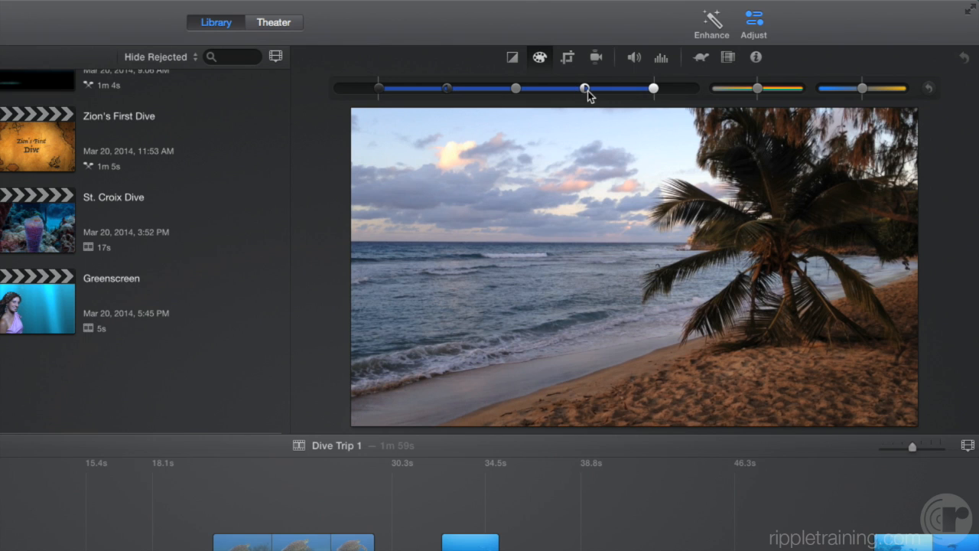
mouse_move(516, 96)
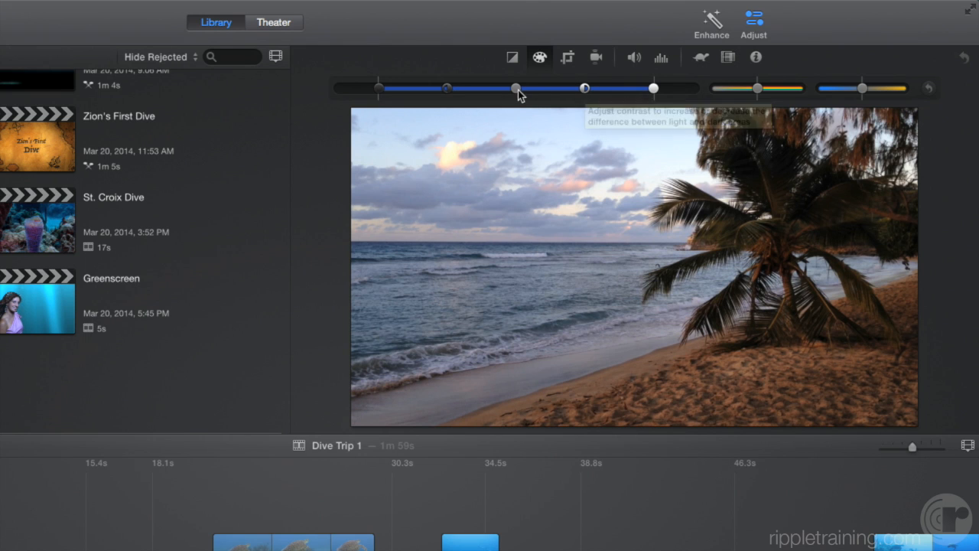
mouse_move(583, 90)
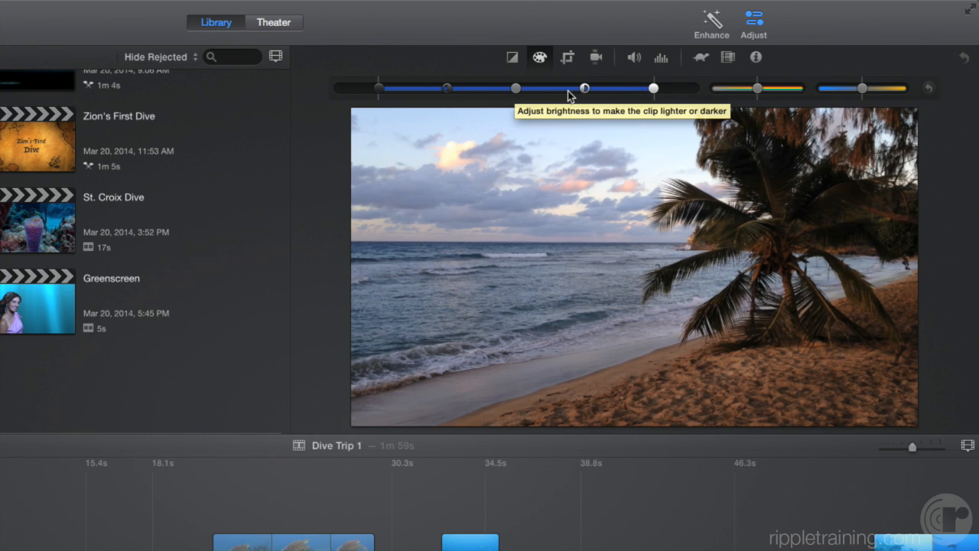
- Tune the beach clip's brightness, contrast, shadows, saturation and temperature for warmer colour
left_click_drag(585, 88, 578, 88)
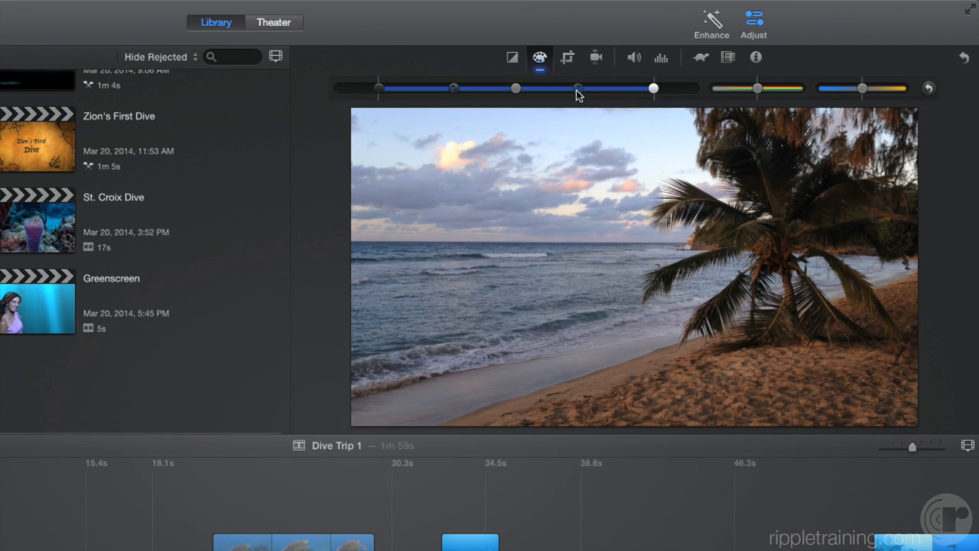
left_click_drag(577, 87, 593, 88)
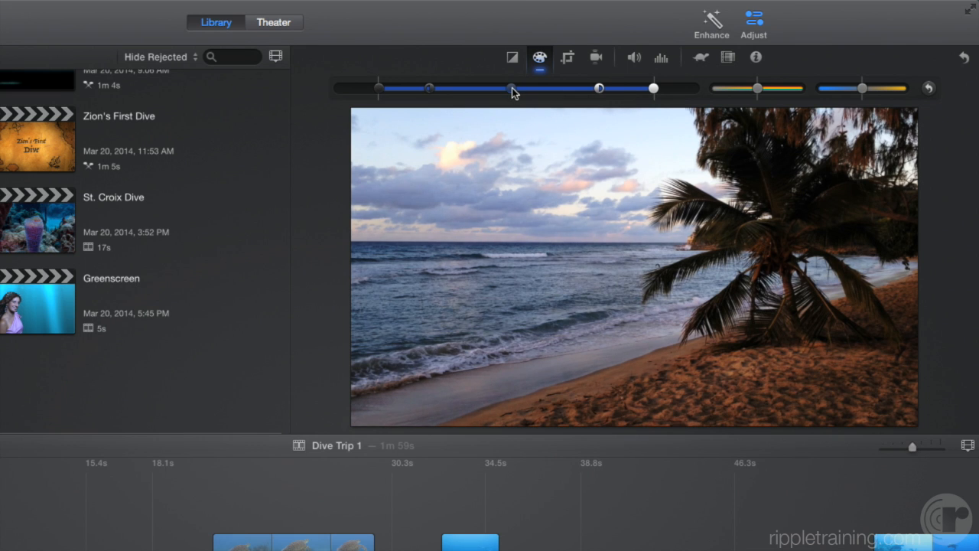
left_click_drag(511, 87, 535, 88)
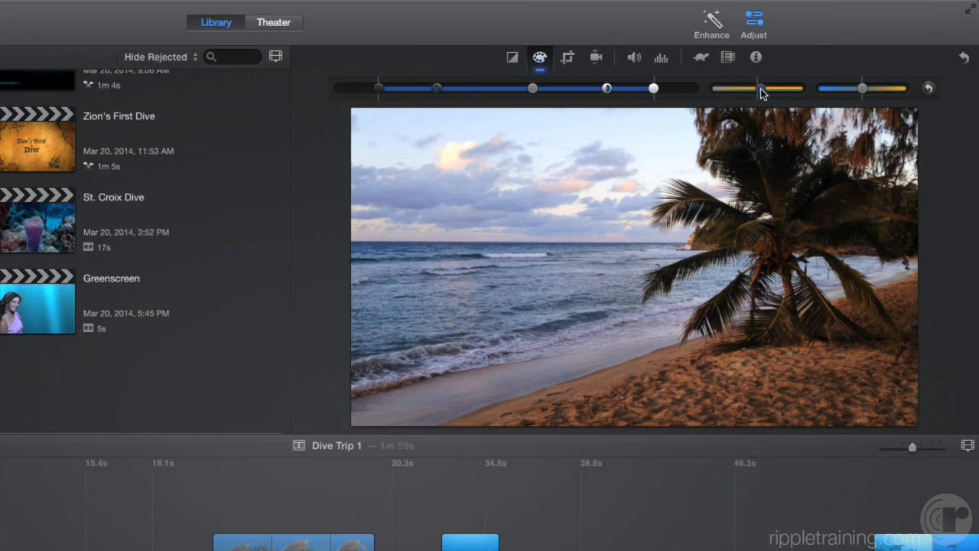
left_click_drag(758, 87, 723, 87)
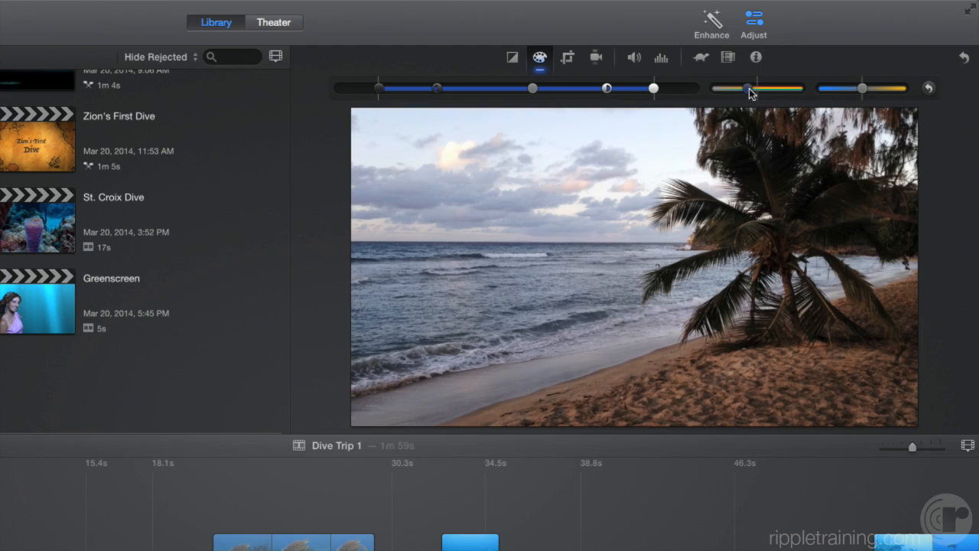
left_click_drag(746, 88, 769, 88)
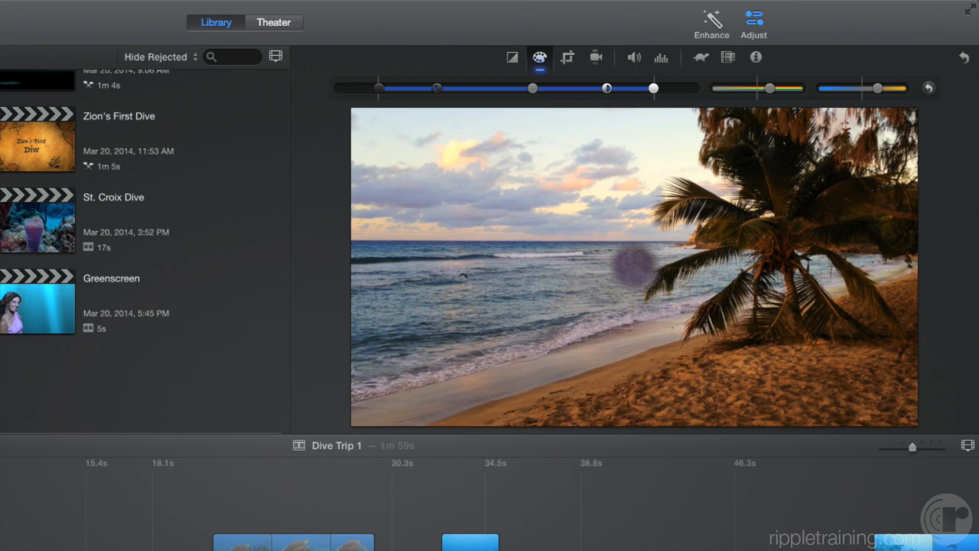
- Turn on Stabilize Shaky Video for the palm-tree beach clip and adjust its amount
left_click(600, 57)
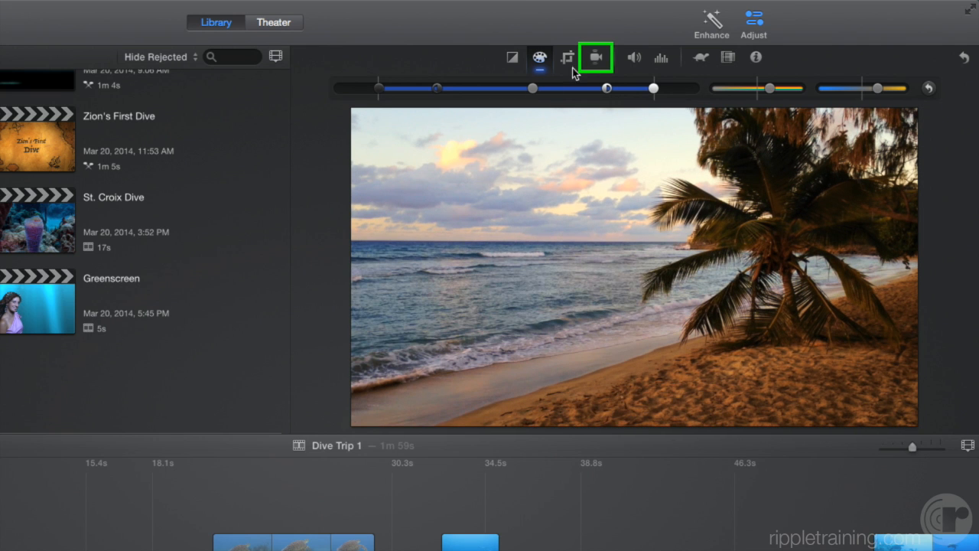
left_click(596, 55)
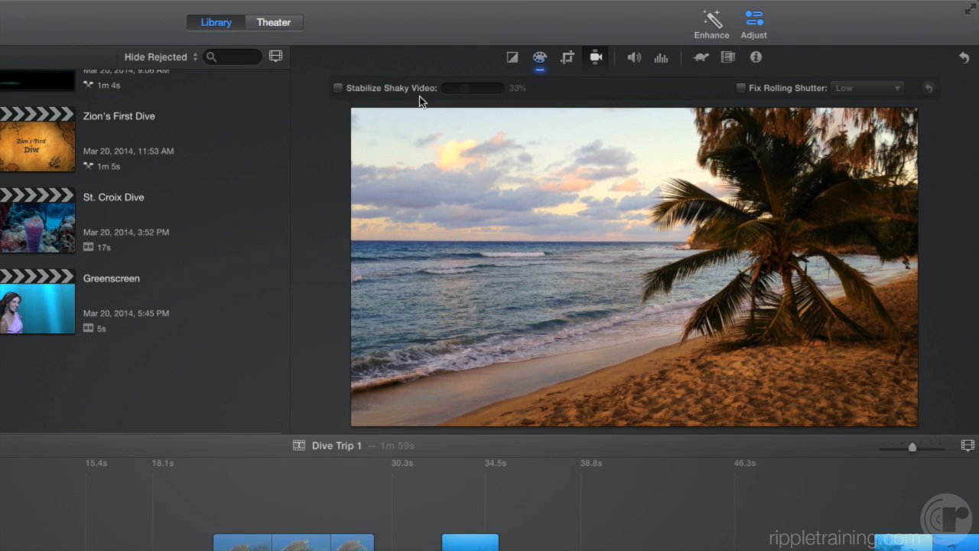
left_click(338, 88)
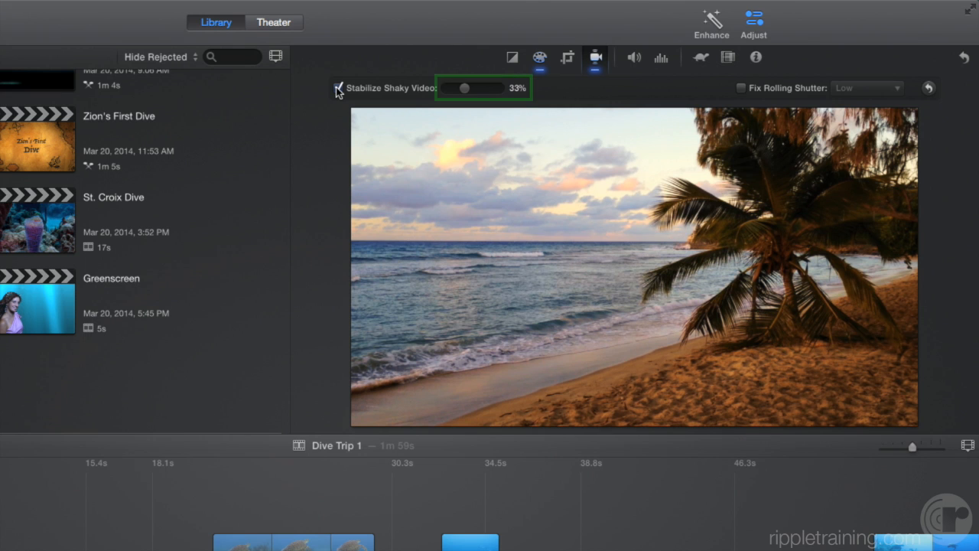
left_click_drag(461, 87, 468, 87)
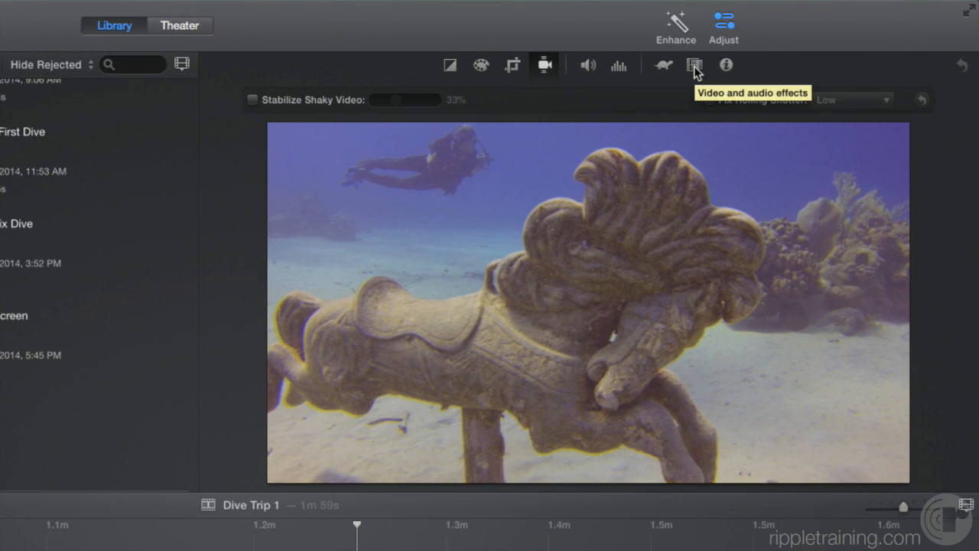
- Browse video effects for the carousel horse clip, dismissing the chooser without picking one
left_click(696, 65)
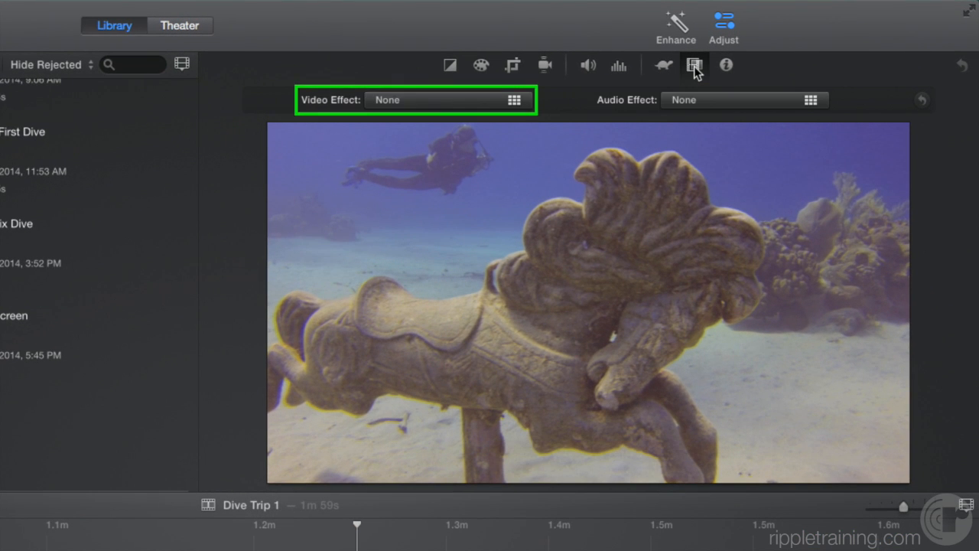
left_click(514, 100)
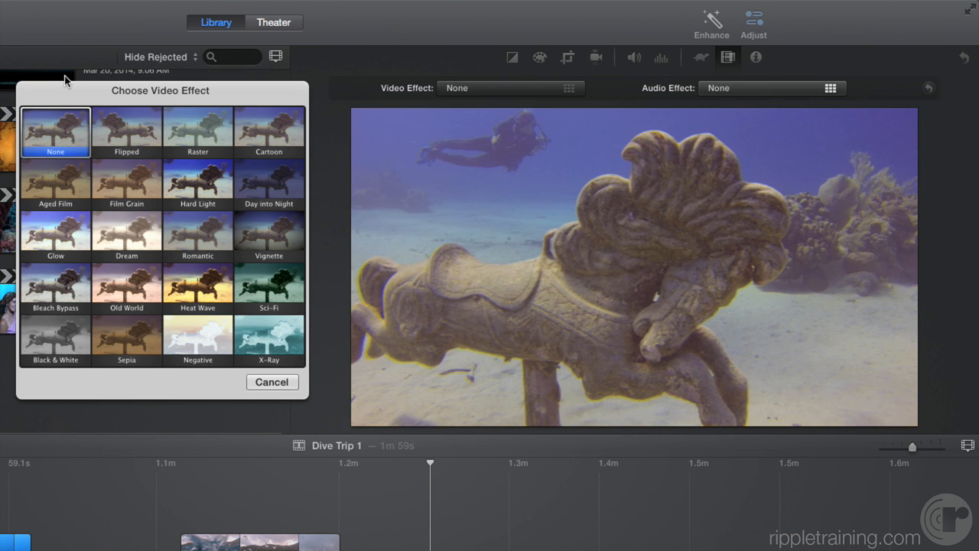
left_click(271, 382)
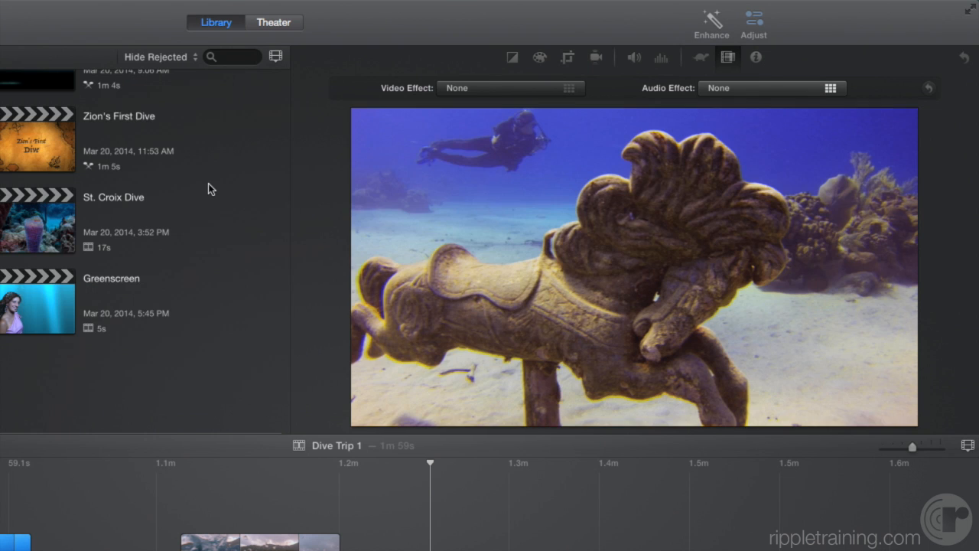